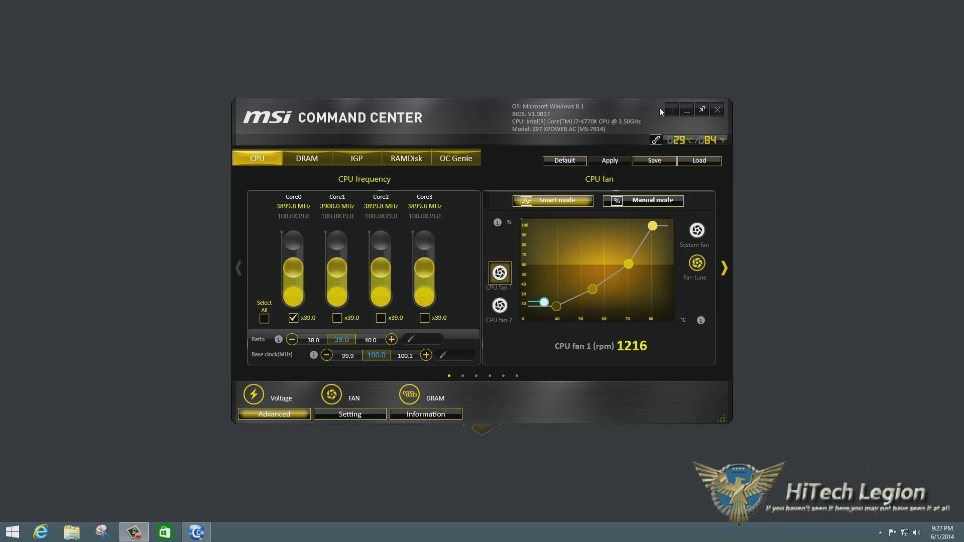
Step: Check the version info, dismiss it, and shrink Command Center to the compact monitor widget
{"action": "left_click", "coordinate": [670, 109]}
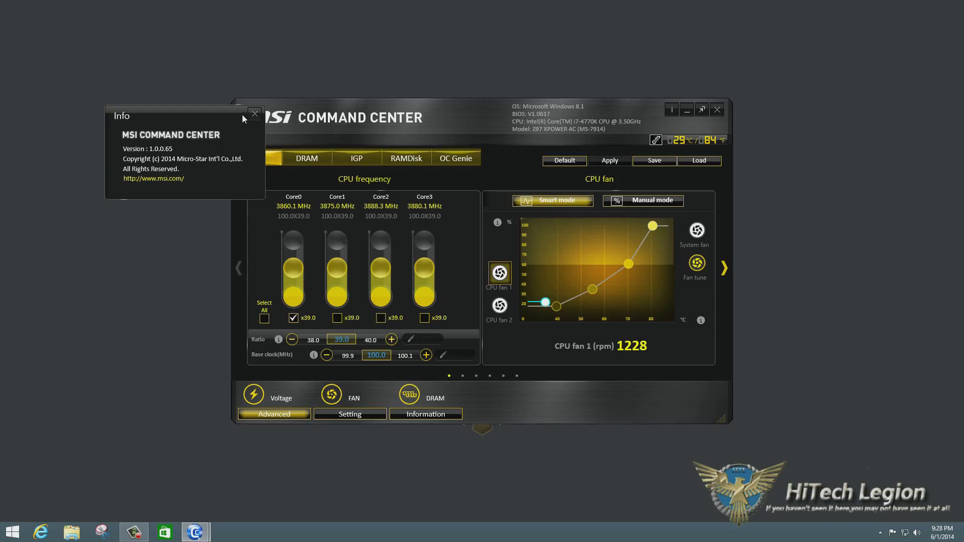
{"action": "left_click", "coordinate": [255, 112]}
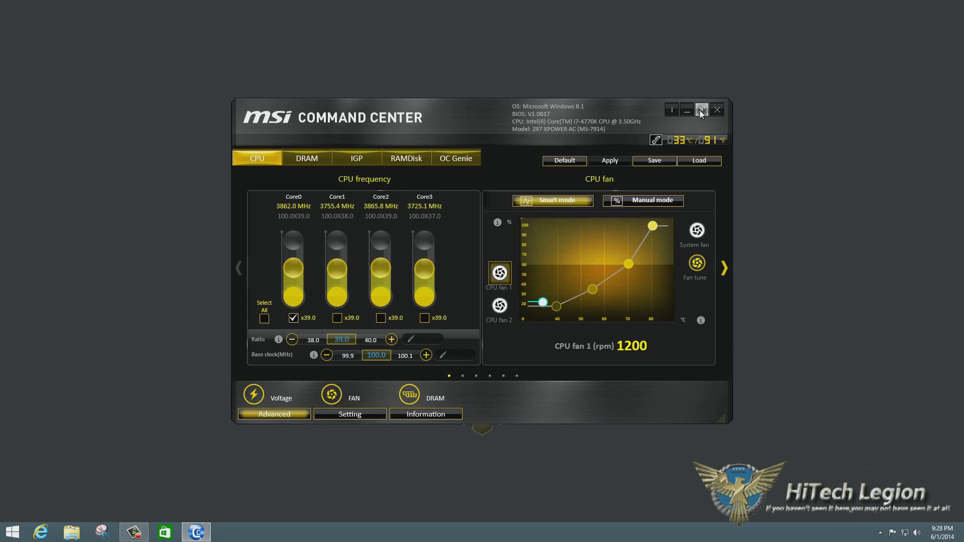
{"action": "left_click", "coordinate": [701, 111]}
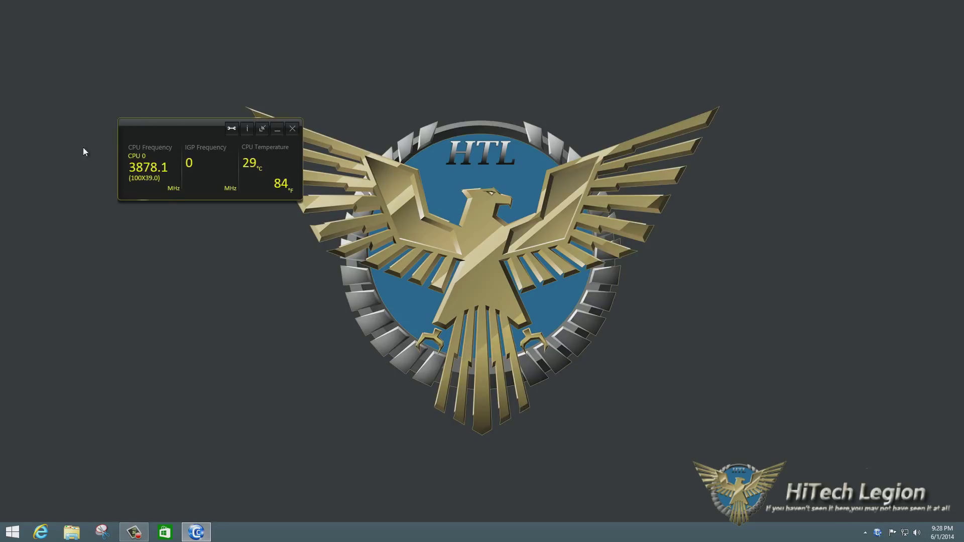
{"action": "mouse_move", "coordinate": [161, 194]}
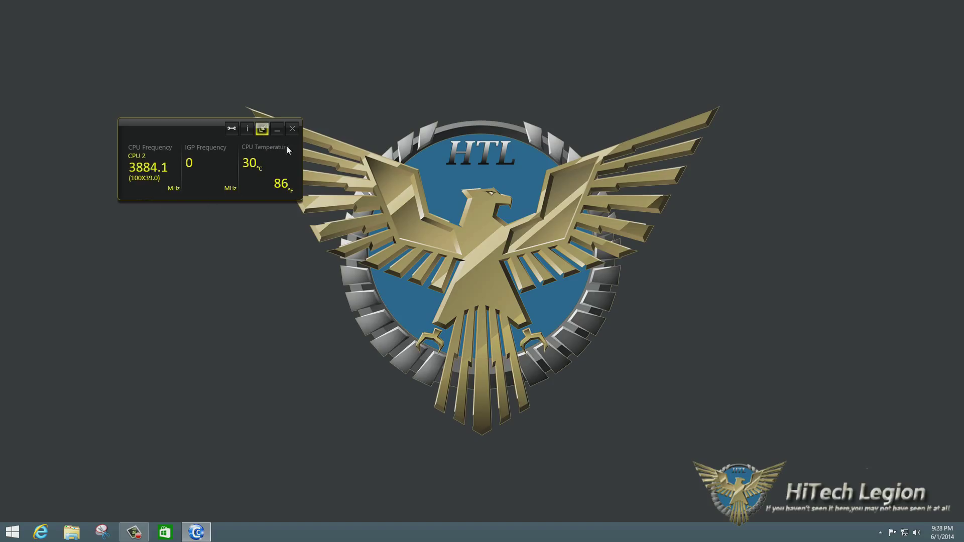
Step: Restore the full Command Center window with per-core CPU frequencies and the fan curve
{"action": "left_click", "coordinate": [262, 128]}
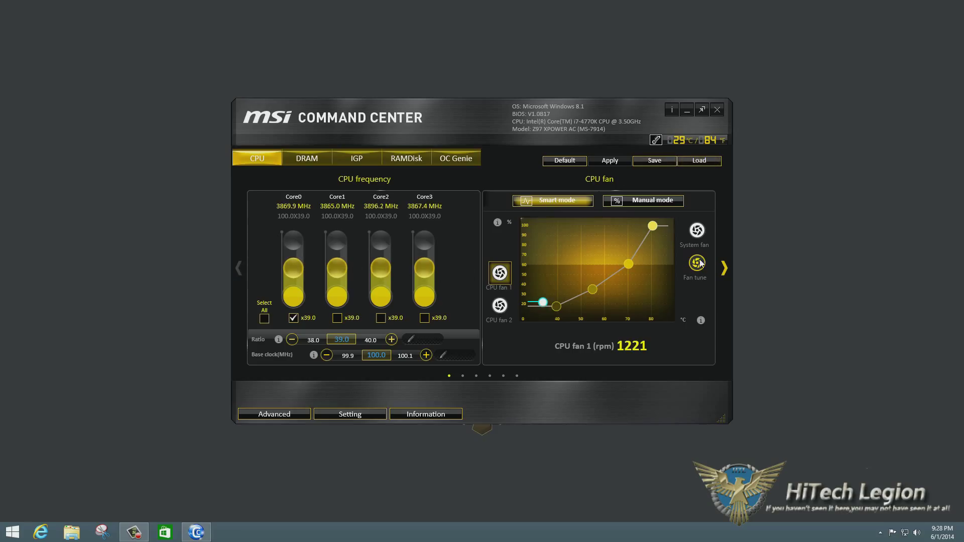
{"action": "mouse_move", "coordinate": [726, 272]}
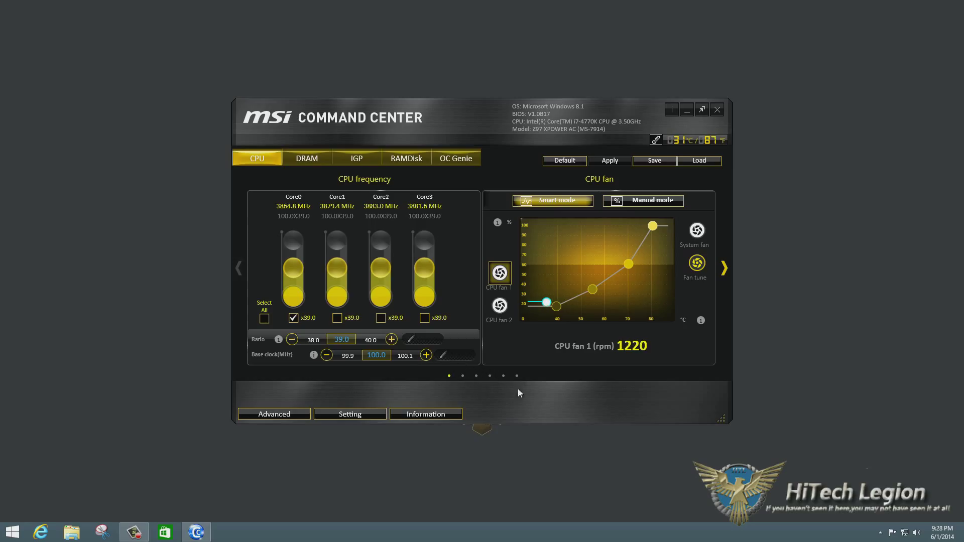
{"action": "mouse_move", "coordinate": [460, 398]}
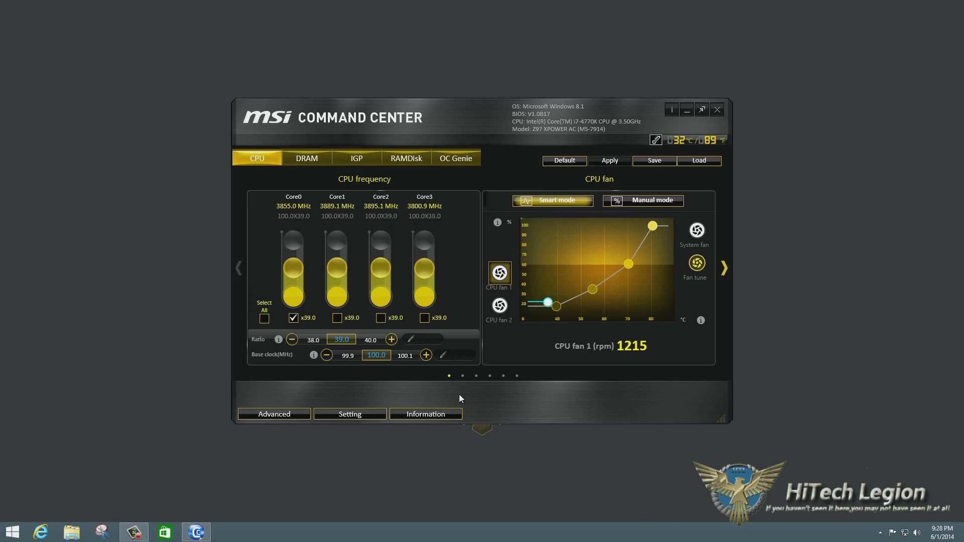
{"action": "mouse_move", "coordinate": [402, 308]}
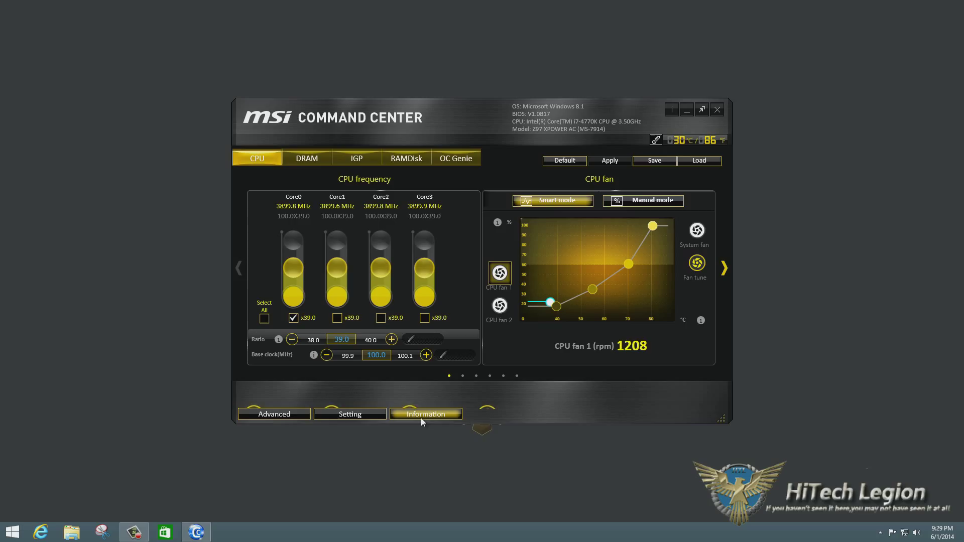
Step: View the live HW monitor readings, then the memory details including the DIMM 4 module
{"action": "left_click", "coordinate": [426, 413]}
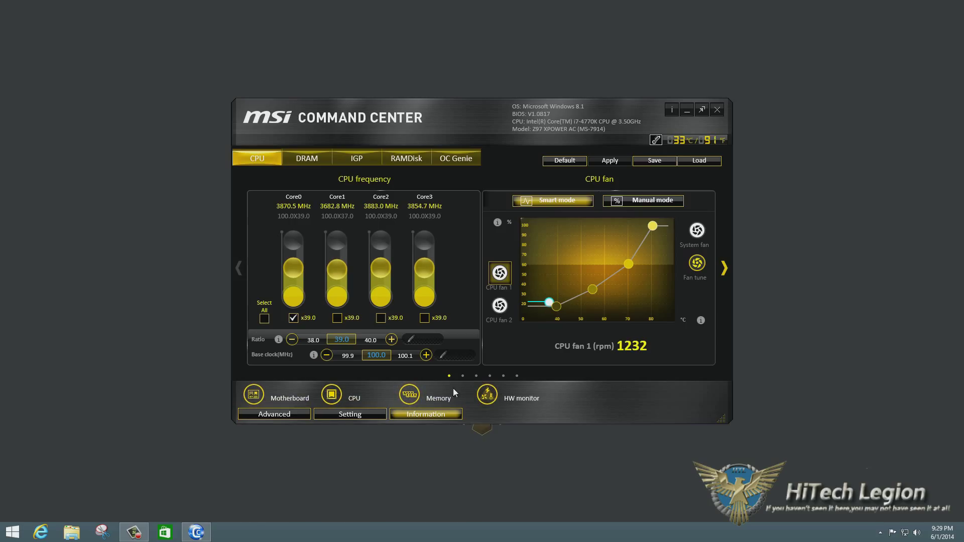
{"action": "left_click", "coordinate": [487, 395]}
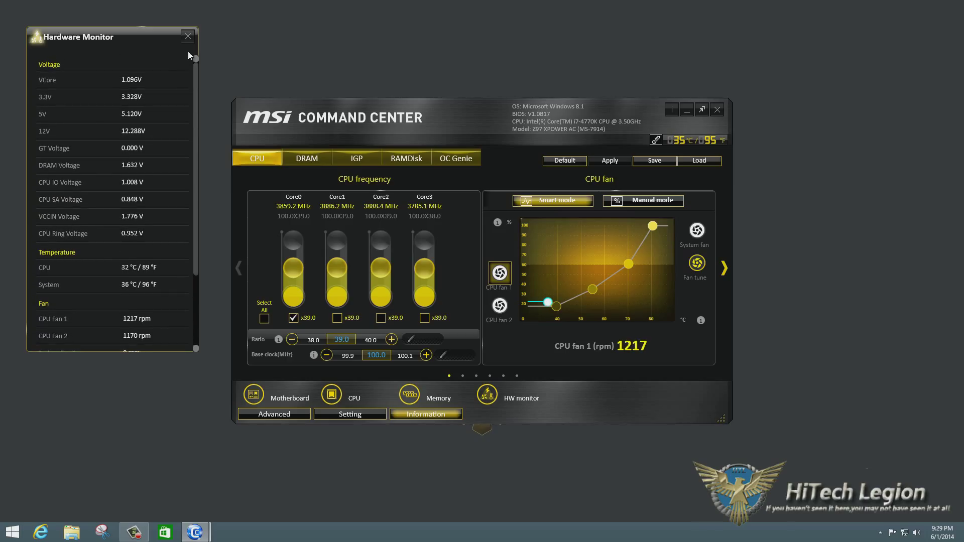
{"action": "left_click", "coordinate": [187, 36]}
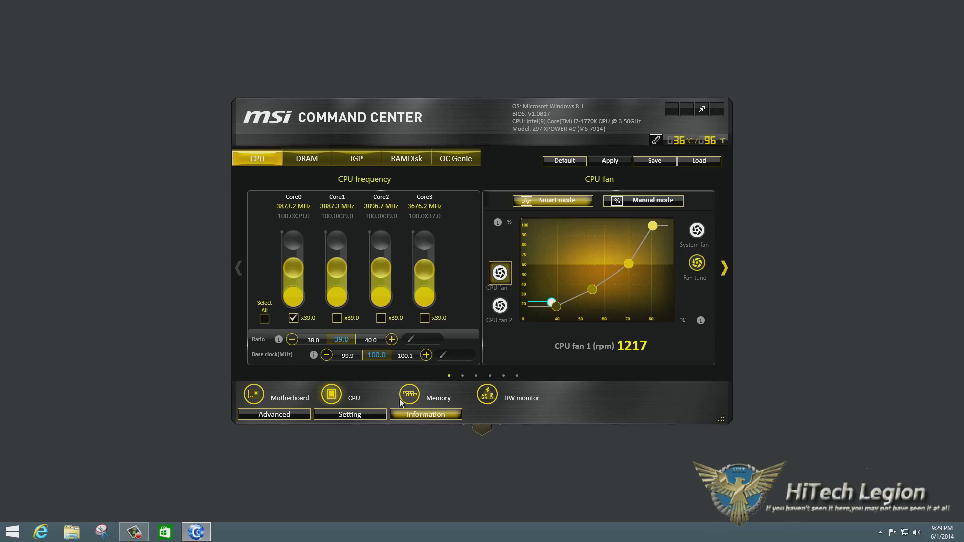
{"action": "left_click", "coordinate": [409, 394]}
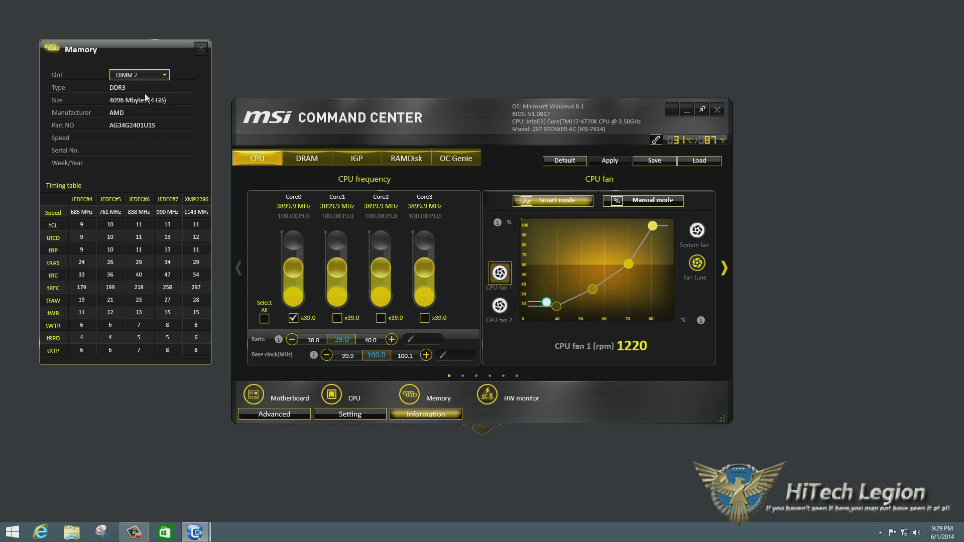
{"action": "left_click", "coordinate": [165, 74]}
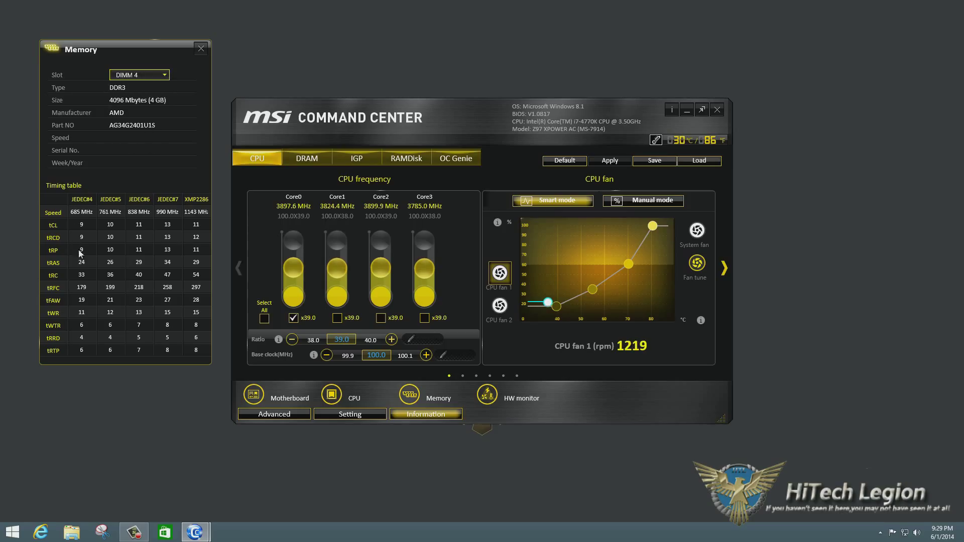
{"action": "left_click", "coordinate": [201, 48]}
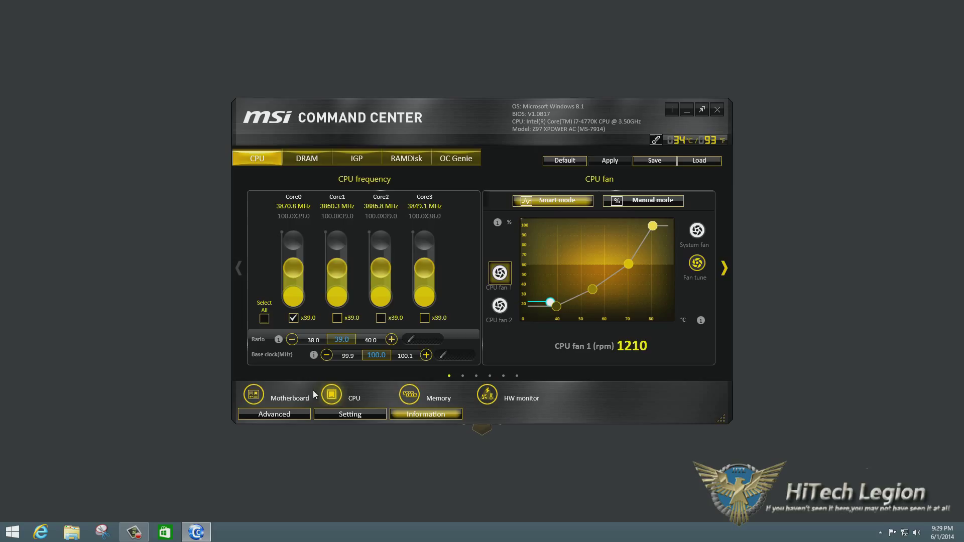
Step: View the motherboard details and close them again
{"action": "left_click", "coordinate": [253, 394]}
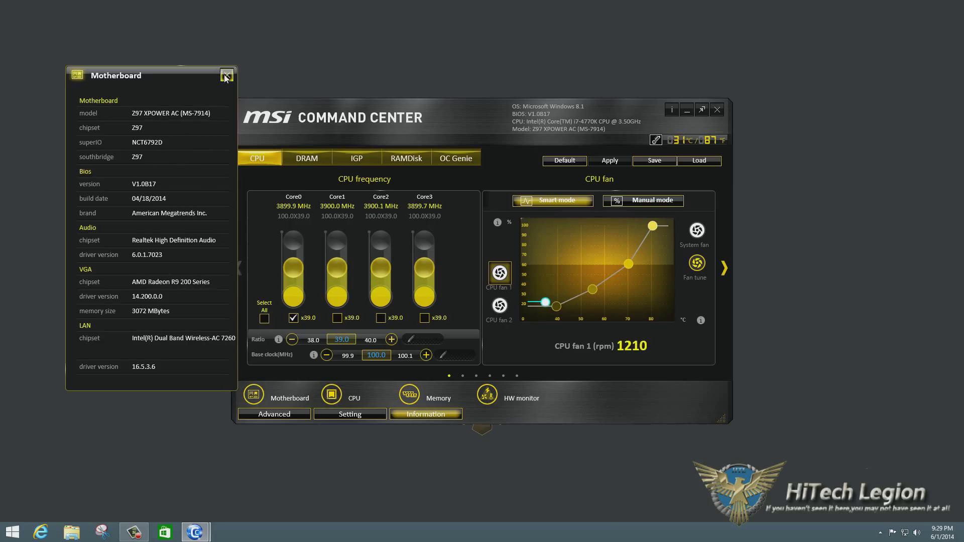
{"action": "left_click", "coordinate": [349, 414]}
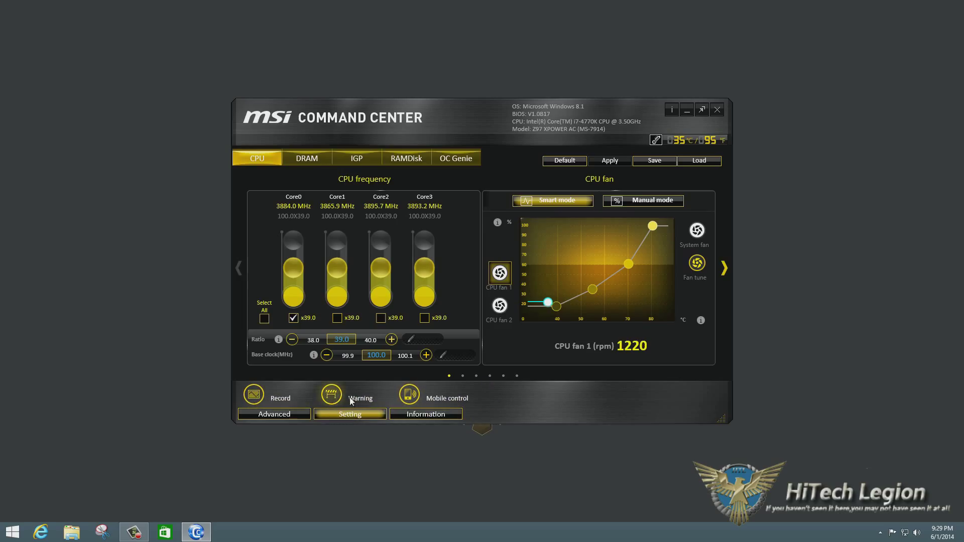
Step: Bring up the Warning thresholds with voltage alerts for 3.3V, 5V, 12V and Vcore
{"action": "left_click", "coordinate": [331, 393]}
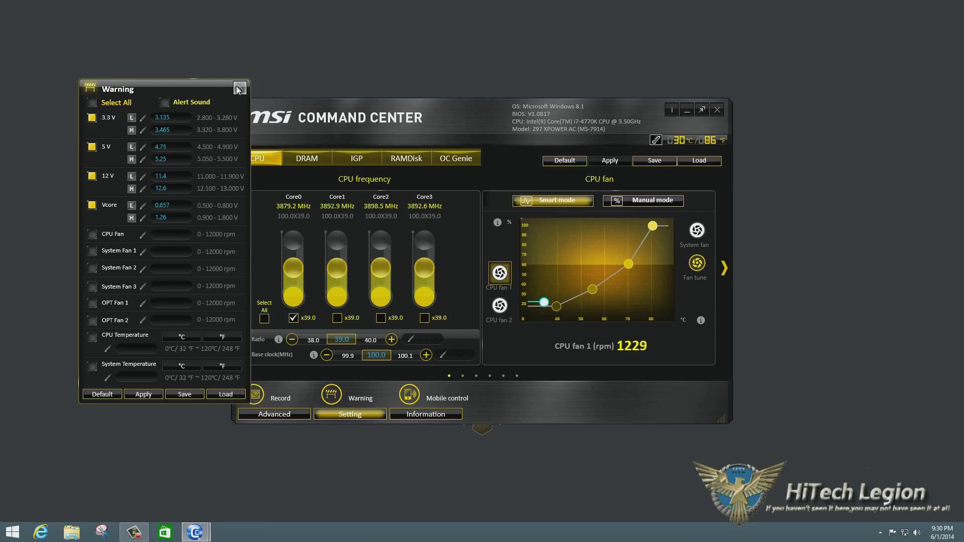
Step: Close Warning, start recording live voltage readings, then view the recorded temperatures
{"action": "left_click", "coordinate": [254, 393]}
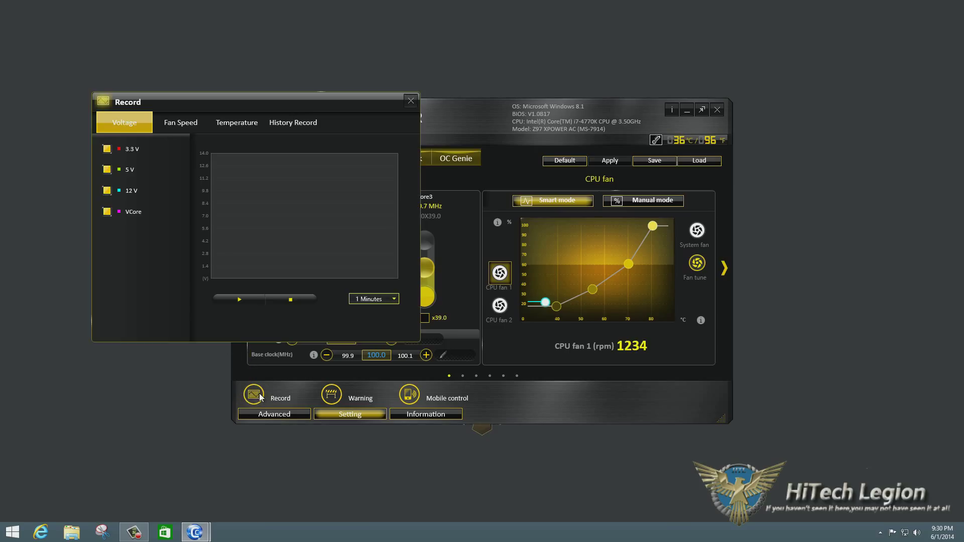
{"action": "left_click", "coordinate": [181, 121]}
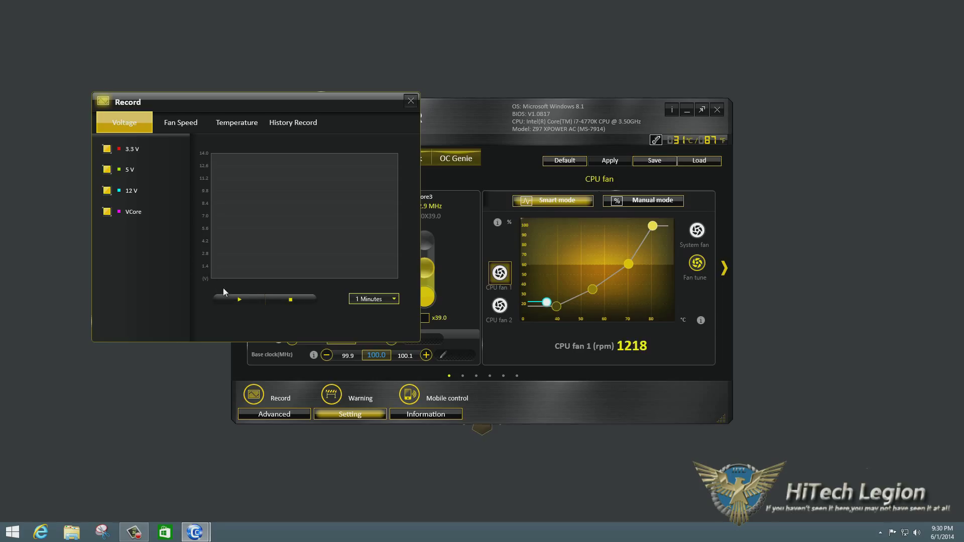
{"action": "left_click", "coordinate": [239, 299]}
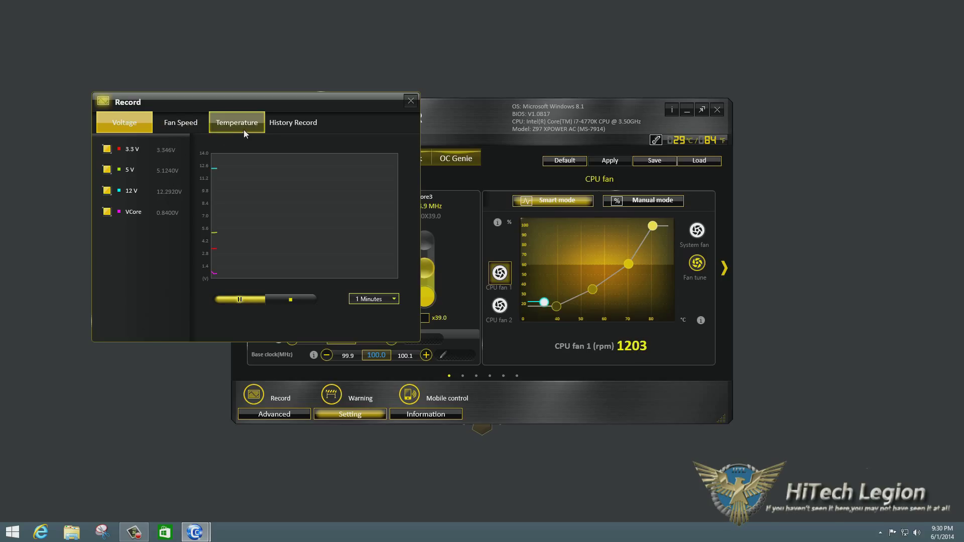
{"action": "left_click", "coordinate": [124, 121]}
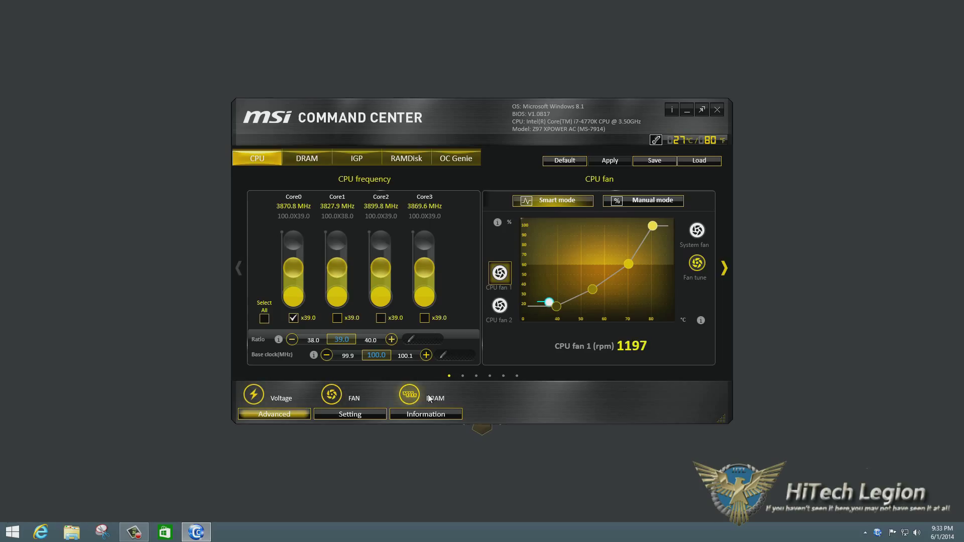
{"action": "left_click", "coordinate": [331, 394]}
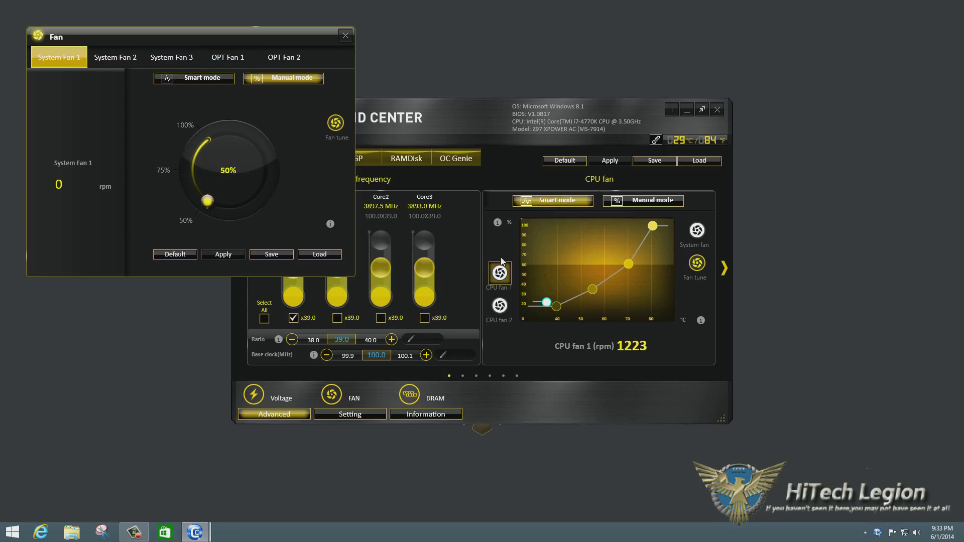
{"action": "mouse_move", "coordinate": [332, 179]}
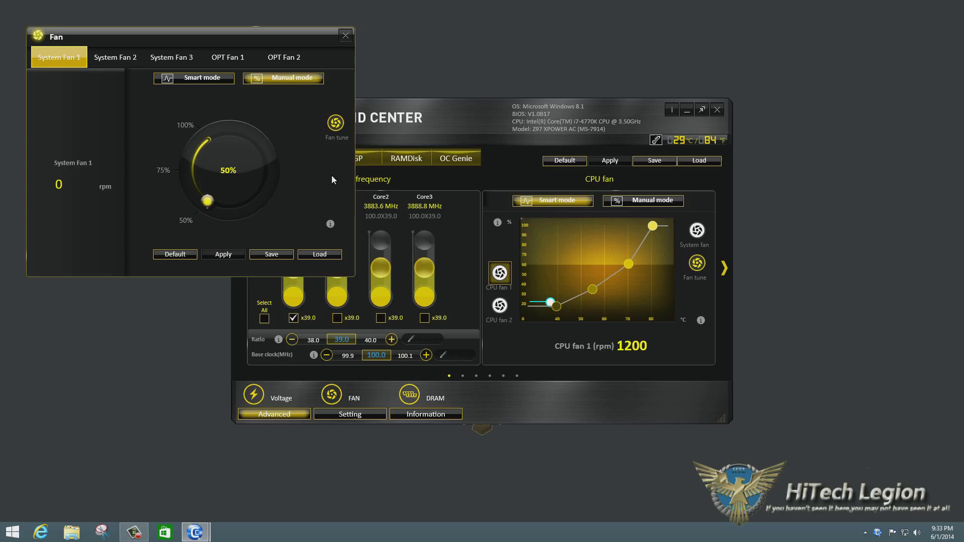
{"action": "left_click", "coordinate": [114, 57]}
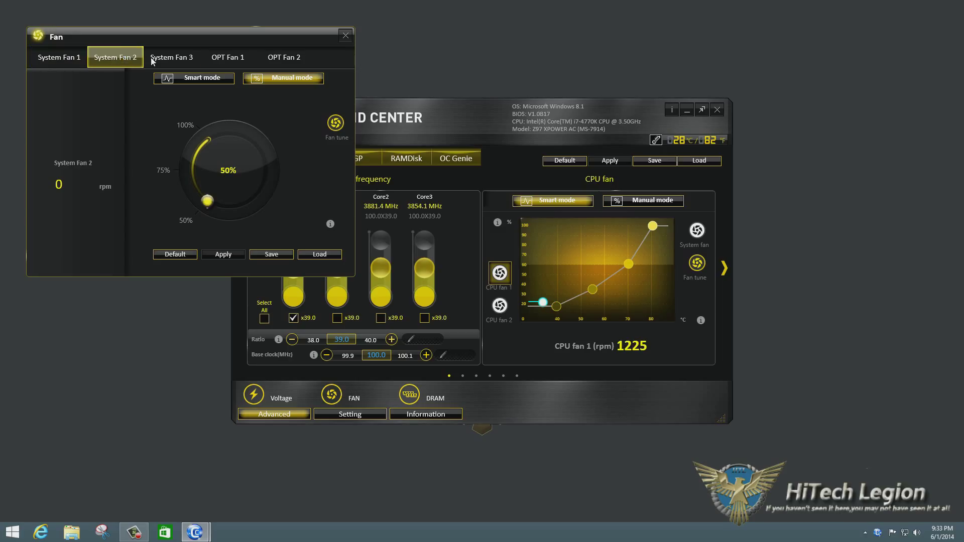
{"action": "left_click", "coordinate": [57, 56]}
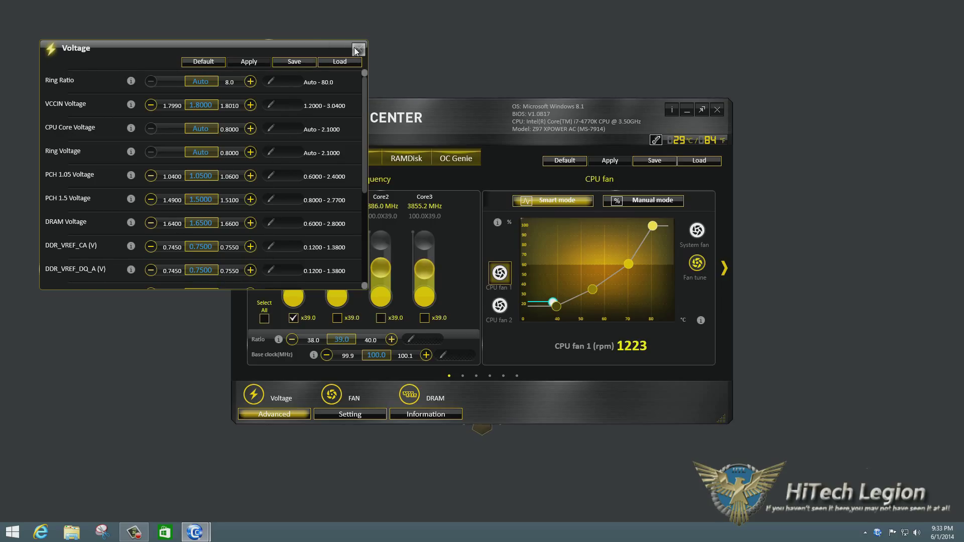
{"action": "left_click", "coordinate": [356, 51]}
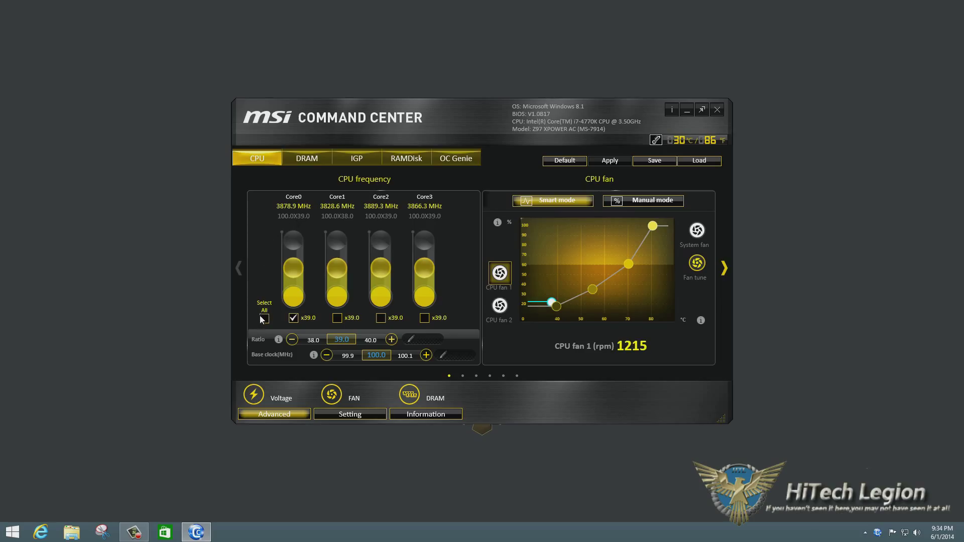
Step: Select all four cores, lower the CPU ratio to 39.0, and put the CPU fan in manual mode
{"action": "left_click", "coordinate": [264, 318]}
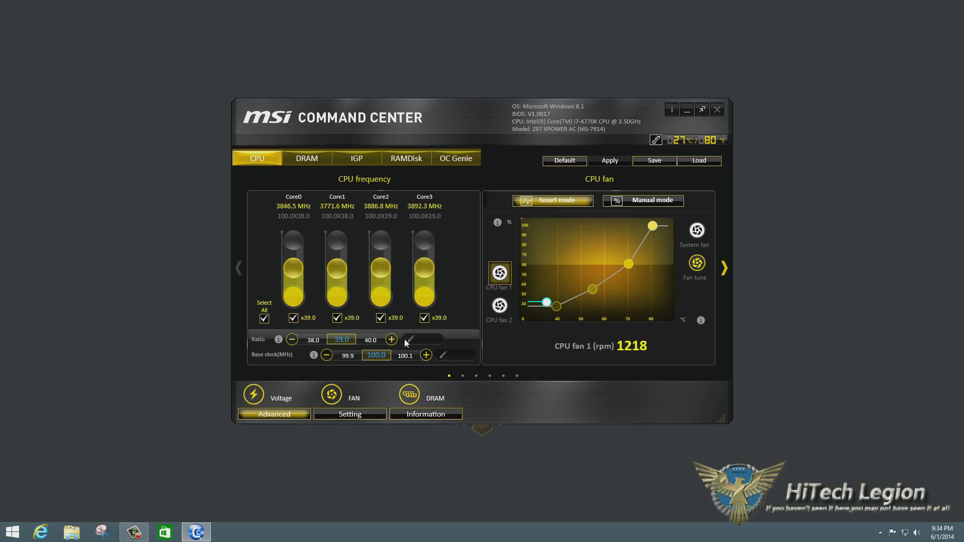
{"action": "left_click", "coordinate": [391, 340]}
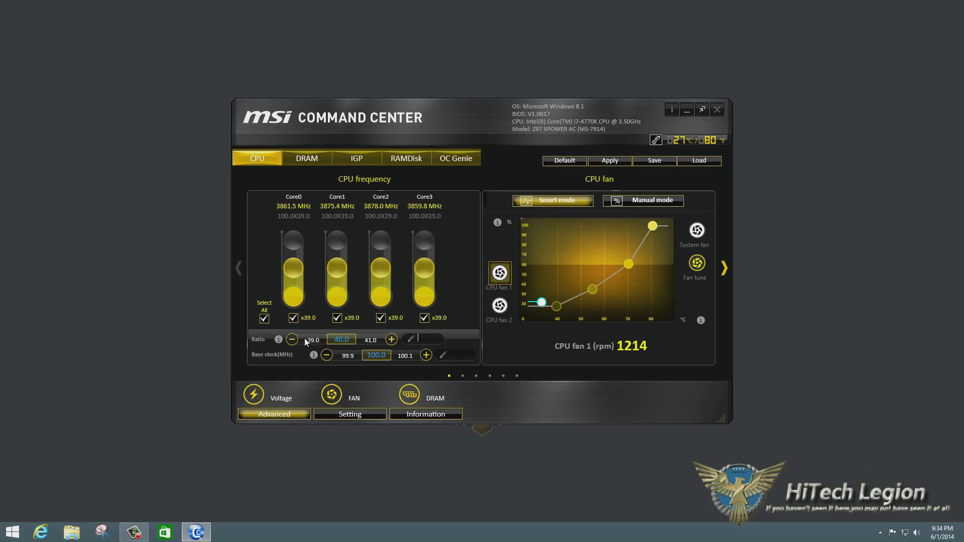
{"action": "left_click", "coordinate": [291, 339]}
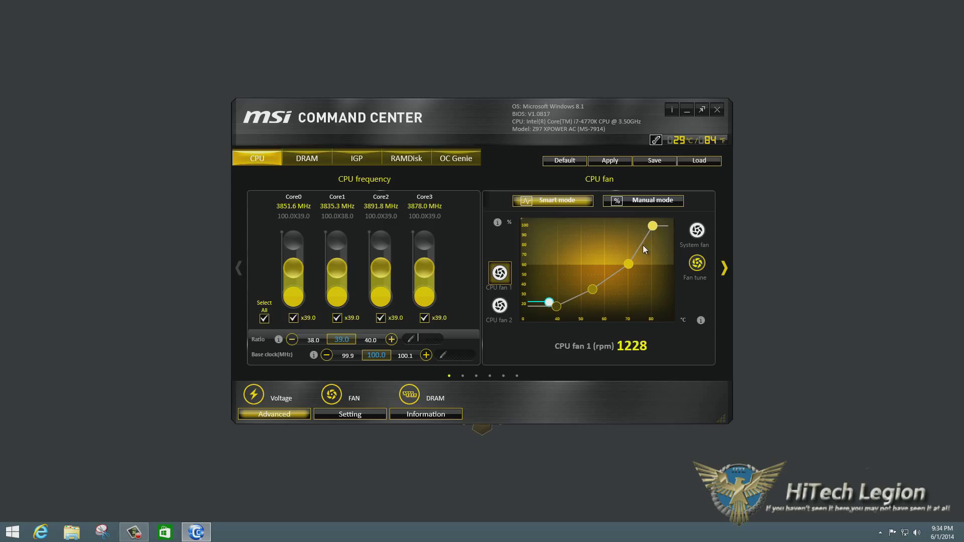
{"action": "mouse_move", "coordinate": [616, 259]}
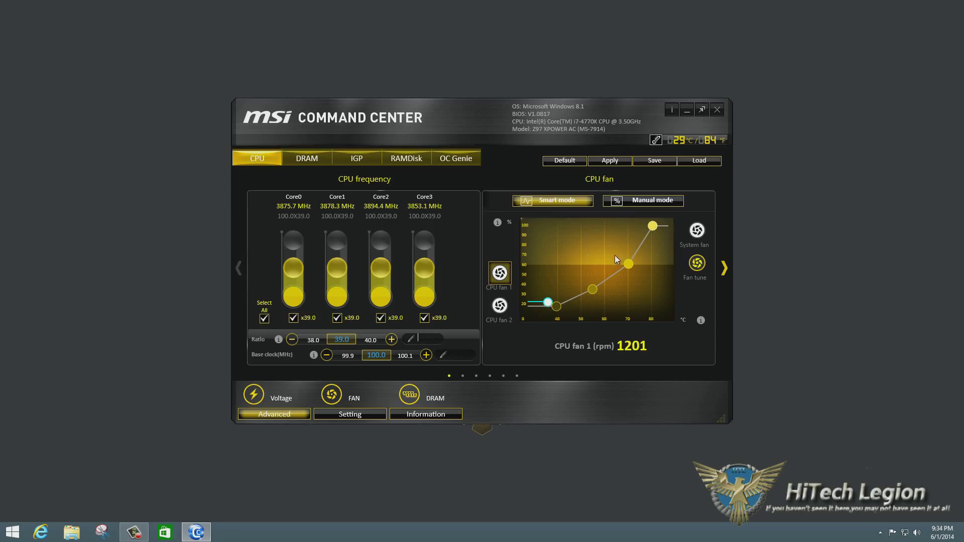
{"action": "left_click", "coordinate": [642, 200]}
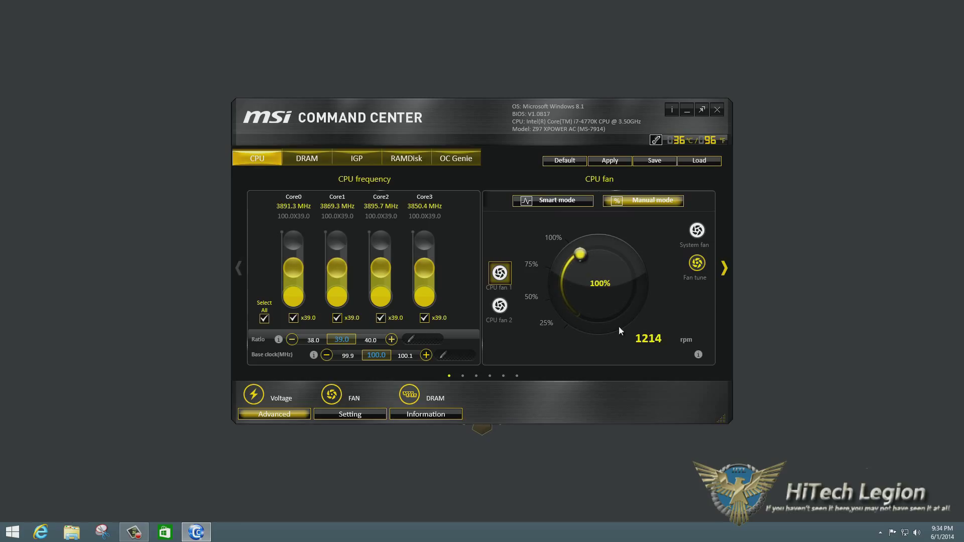
Step: Return the CPU fan to Smart mode and scroll to the CPU Voltage and DRAM 2400 MHz/1.65 V panels
{"action": "left_click", "coordinate": [557, 200]}
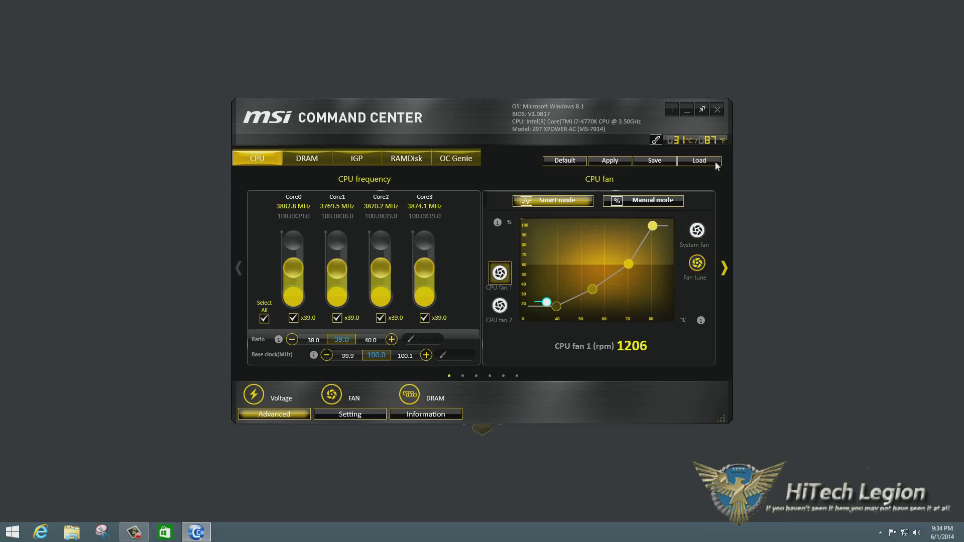
{"action": "mouse_move", "coordinate": [661, 153]}
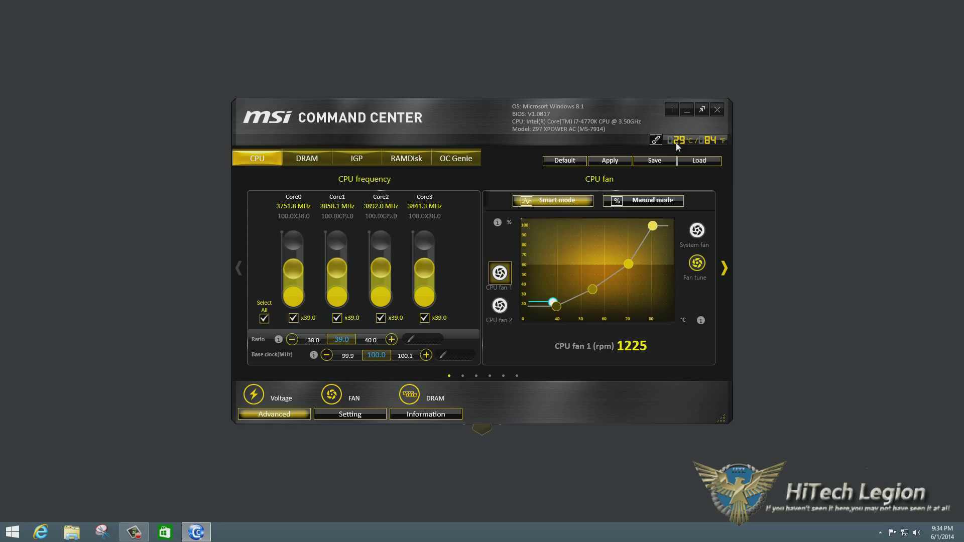
{"action": "mouse_move", "coordinate": [713, 149]}
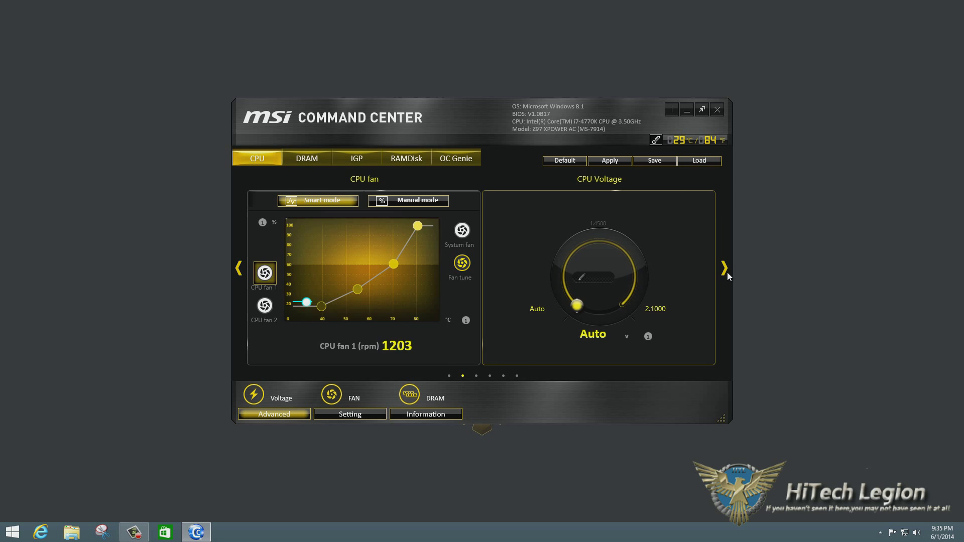
{"action": "left_click", "coordinate": [724, 267]}
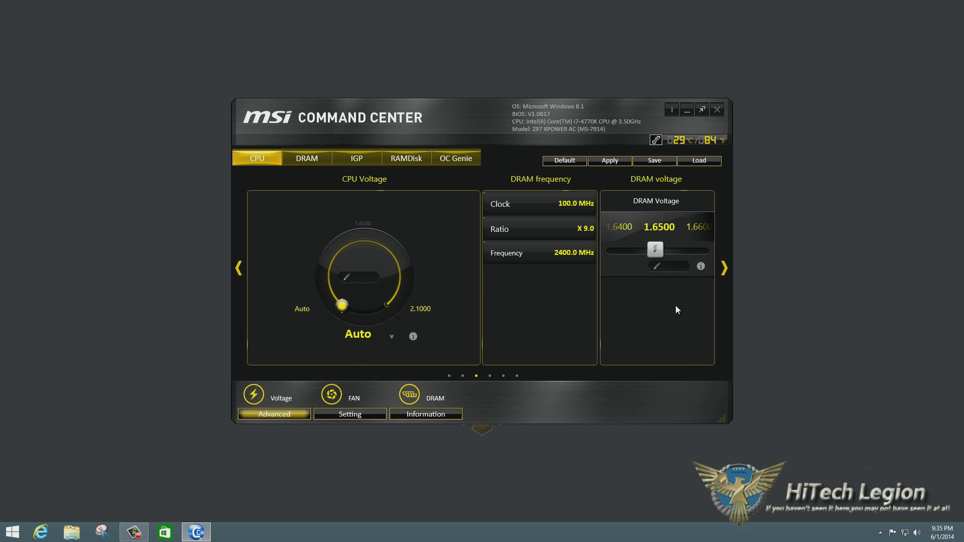
Step: Review the DRAM settings page, then move to the RAMDisk page with RAMDisk left disabled
{"action": "left_click", "coordinate": [307, 158]}
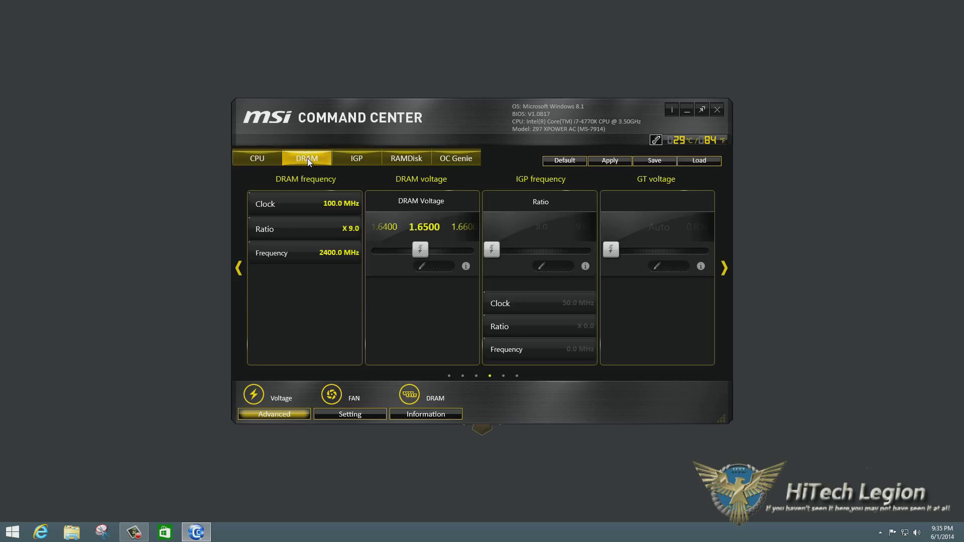
{"action": "mouse_move", "coordinate": [342, 194]}
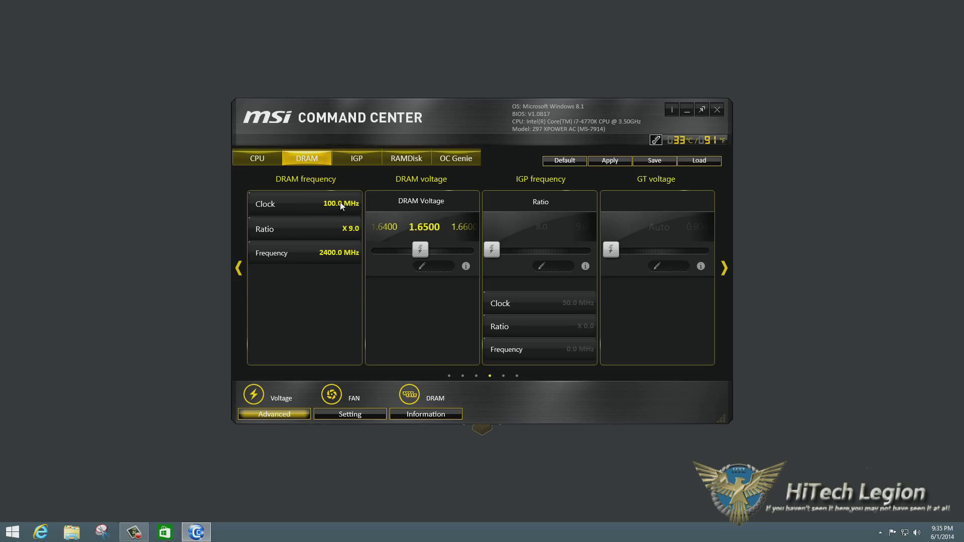
{"action": "mouse_move", "coordinate": [398, 249]}
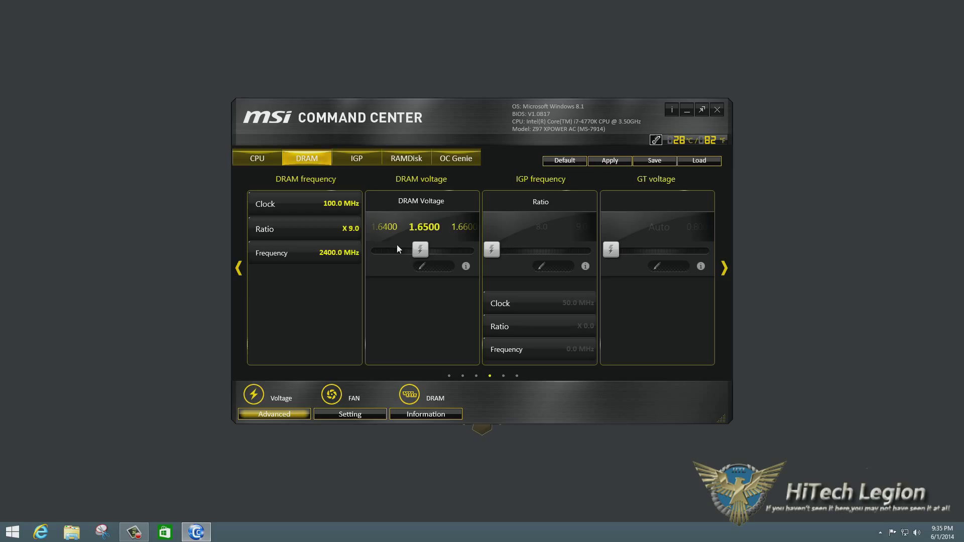
{"action": "mouse_move", "coordinate": [446, 253]}
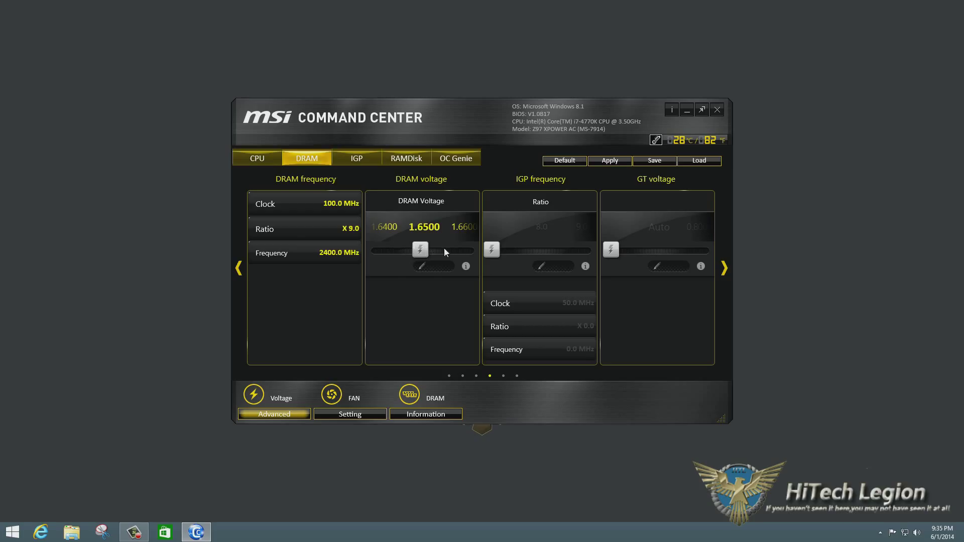
{"action": "mouse_move", "coordinate": [457, 273]}
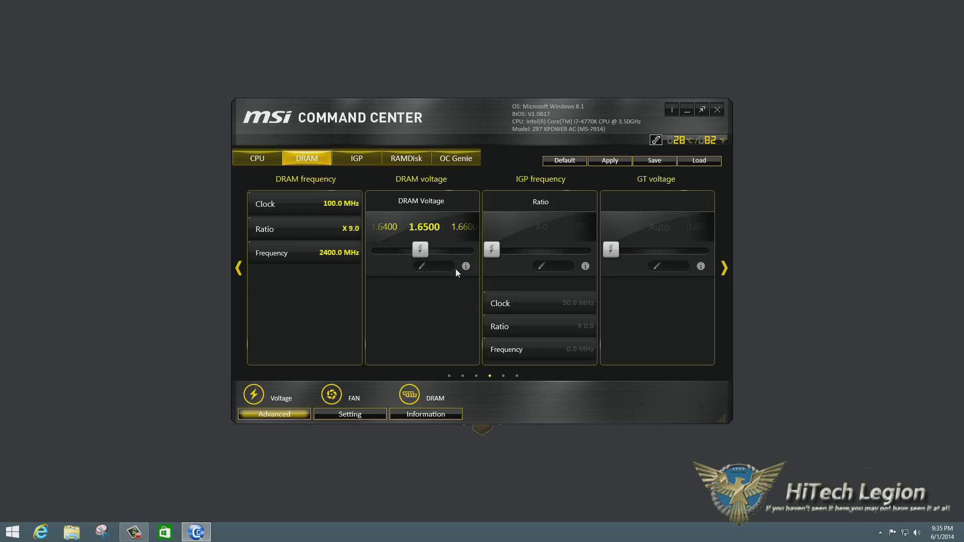
{"action": "mouse_move", "coordinate": [465, 266]}
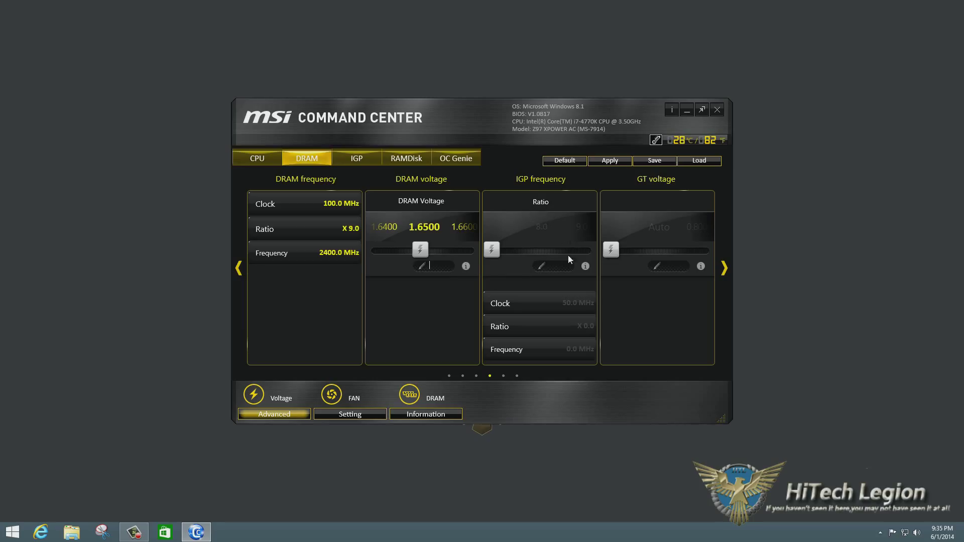
{"action": "mouse_move", "coordinate": [657, 253]}
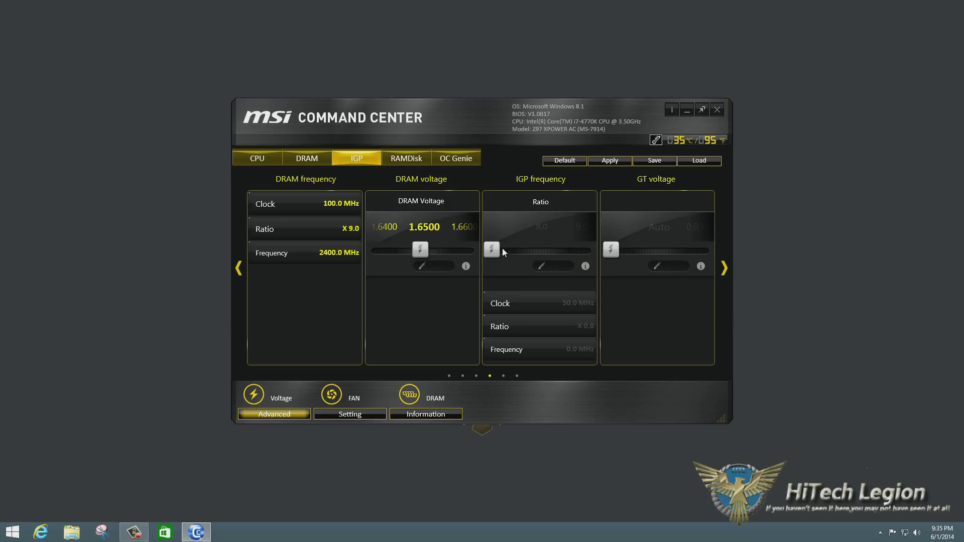
{"action": "mouse_move", "coordinate": [422, 166]}
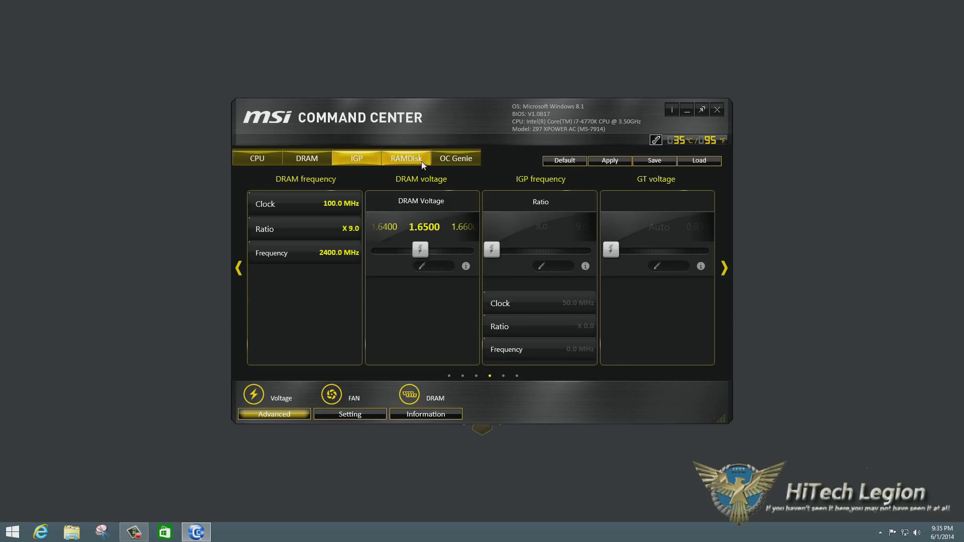
{"action": "left_click", "coordinate": [406, 158]}
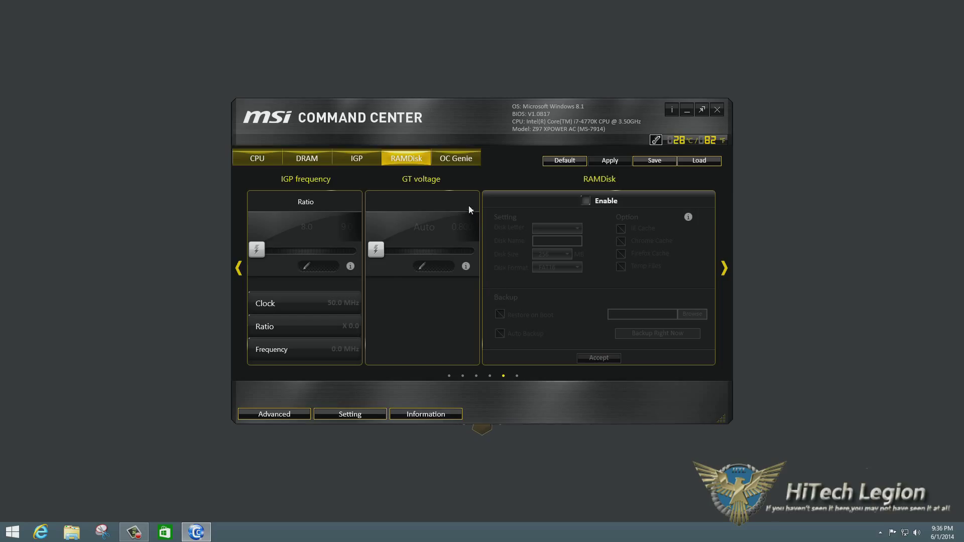
{"action": "mouse_move", "coordinate": [585, 197]}
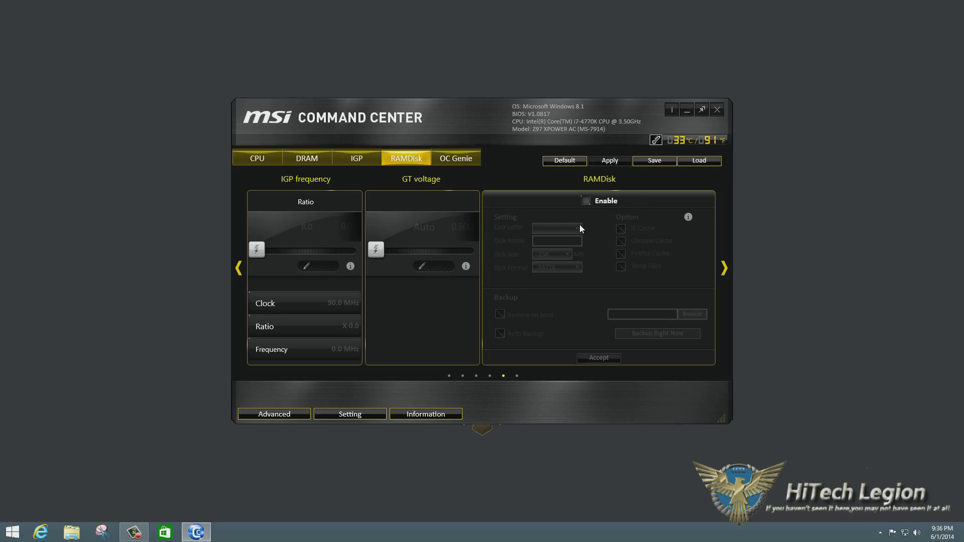
{"action": "mouse_move", "coordinate": [532, 266]}
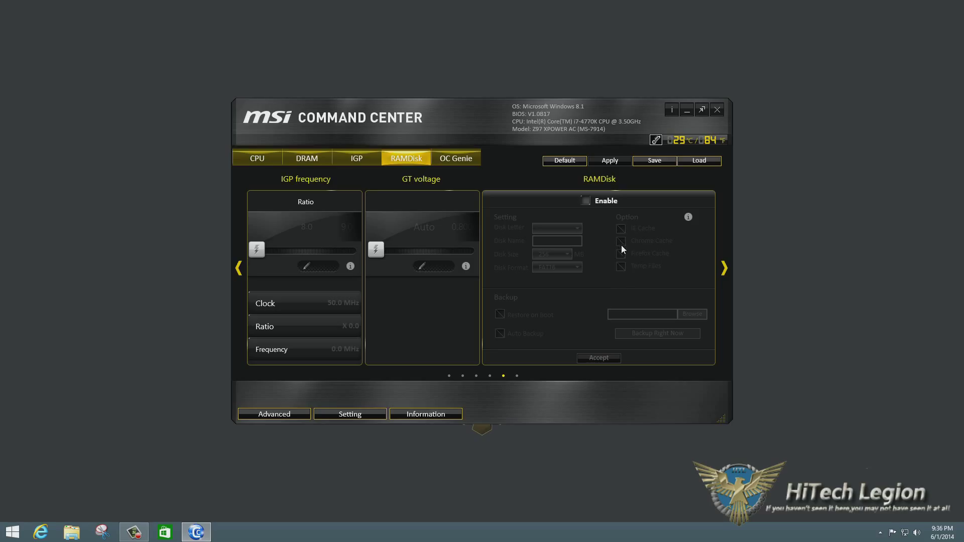
{"action": "mouse_move", "coordinate": [625, 283]}
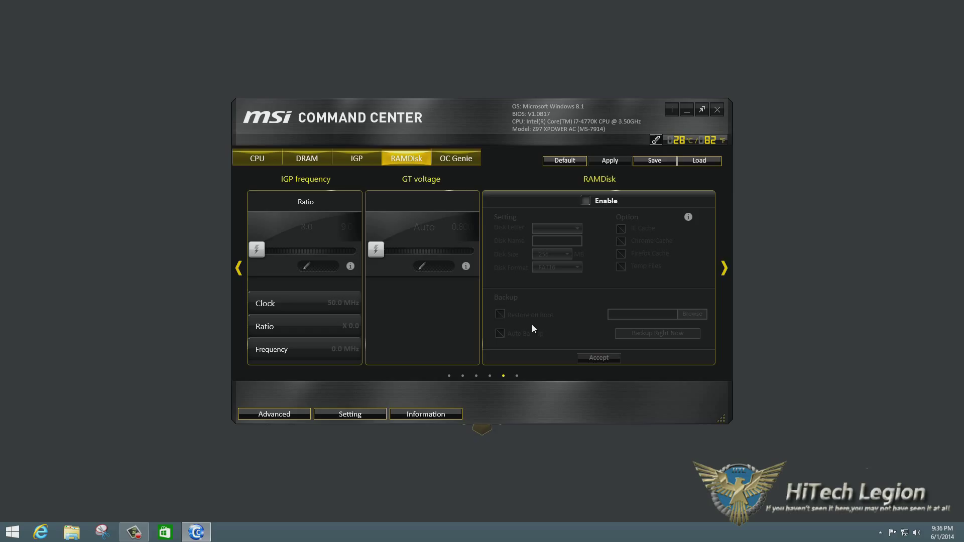
{"action": "mouse_move", "coordinate": [596, 349]}
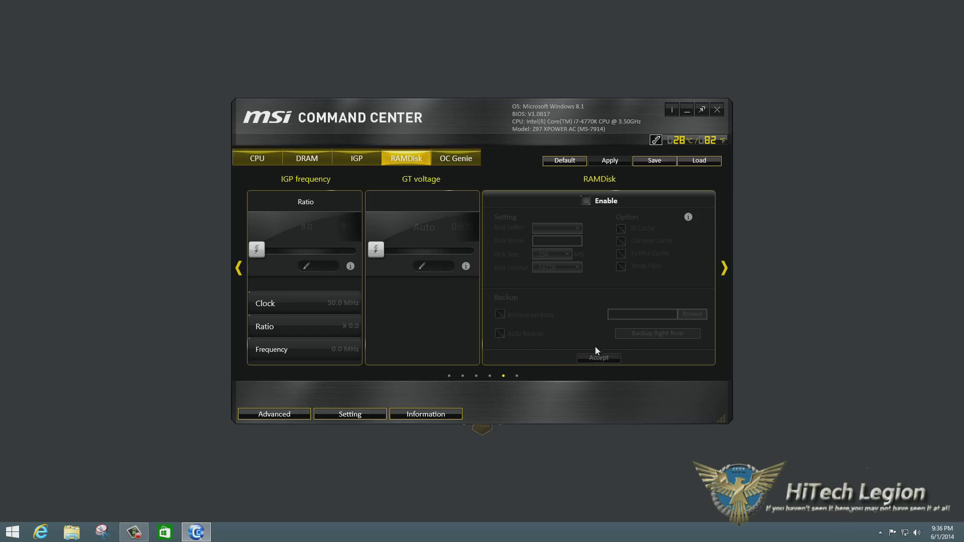
Step: Move on to the OC Genie page describing automatic CPU, memory and GPU tuning
{"action": "left_click", "coordinate": [456, 158]}
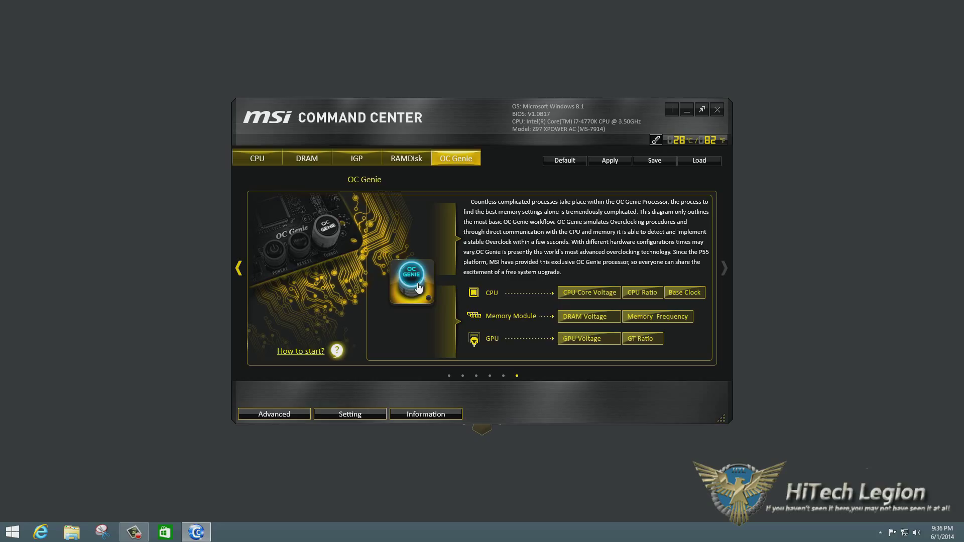
{"action": "mouse_move", "coordinate": [417, 285]}
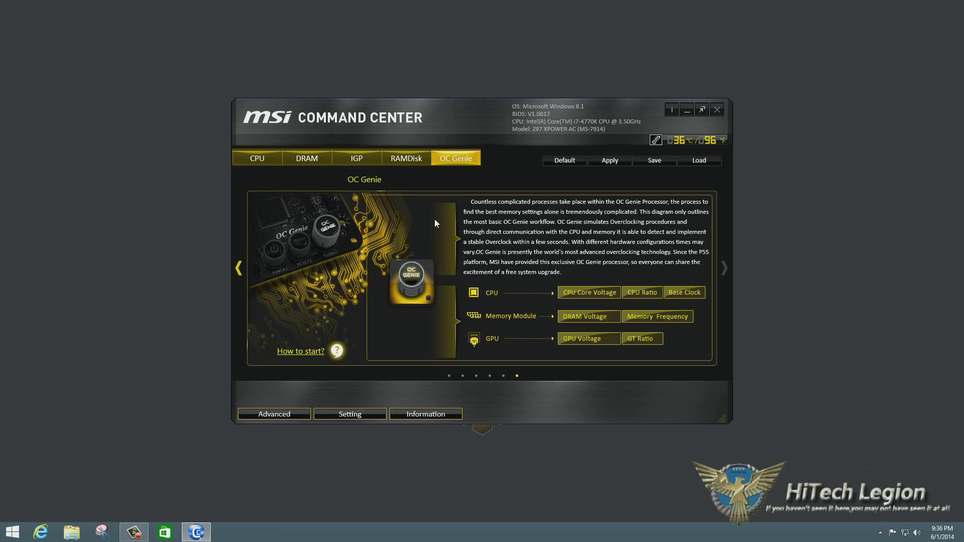
{"action": "mouse_move", "coordinate": [363, 382]}
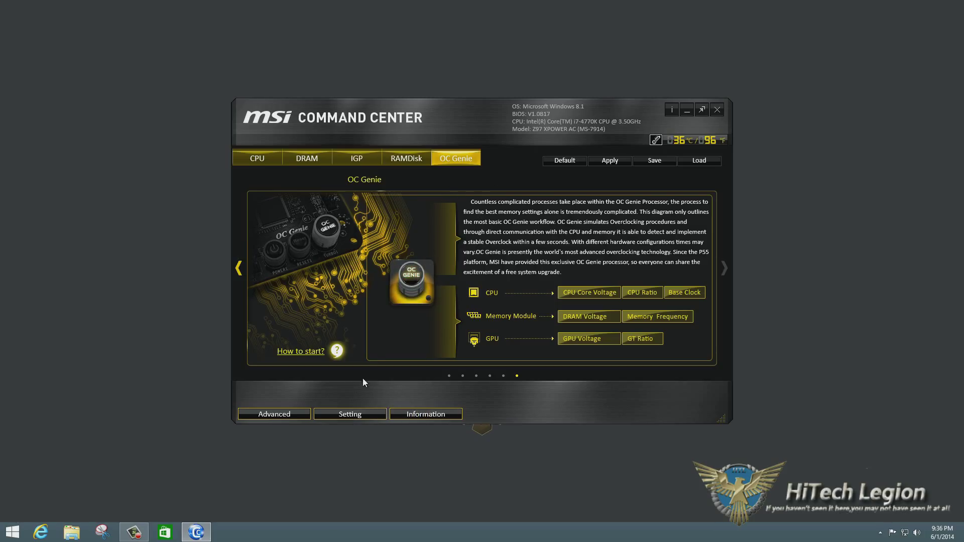
Step: Return to the CPU page showing the 39 ratio per-core frequencies and smart-mode fan curve
{"action": "left_click", "coordinate": [257, 159]}
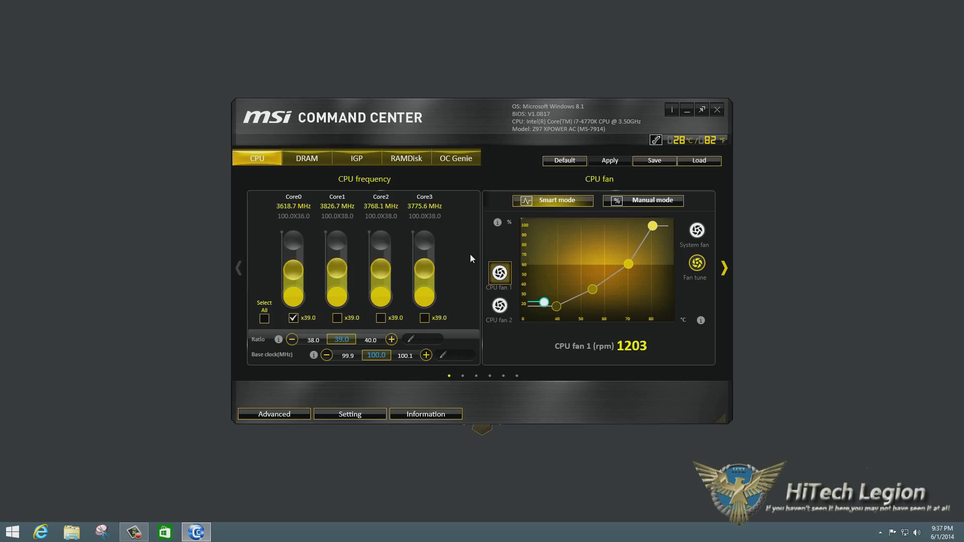
{"action": "mouse_move", "coordinate": [474, 313]}
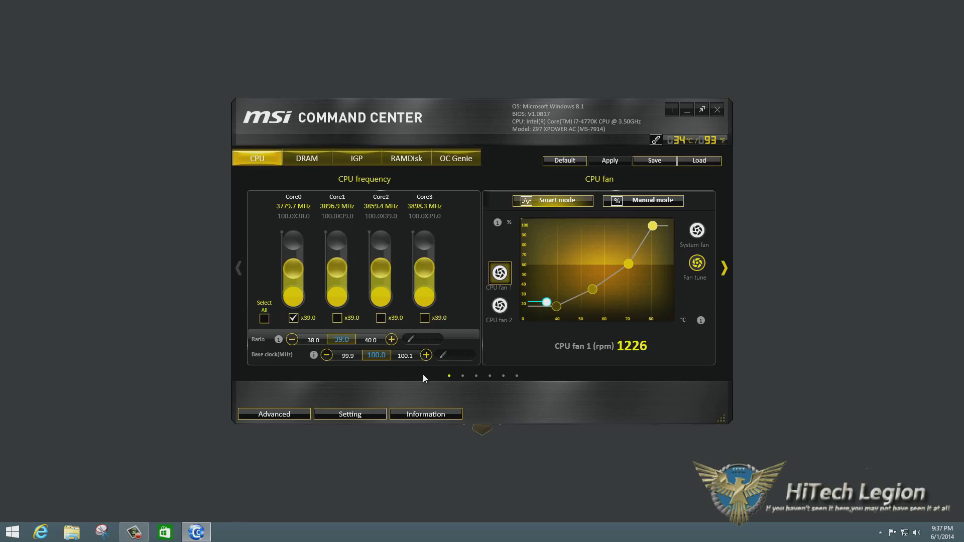
{"action": "mouse_move", "coordinate": [409, 500]}
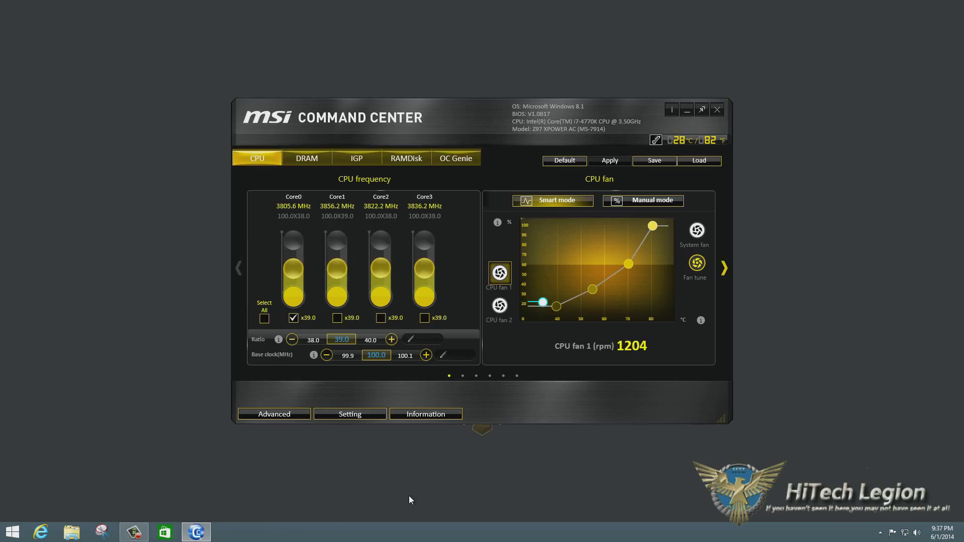